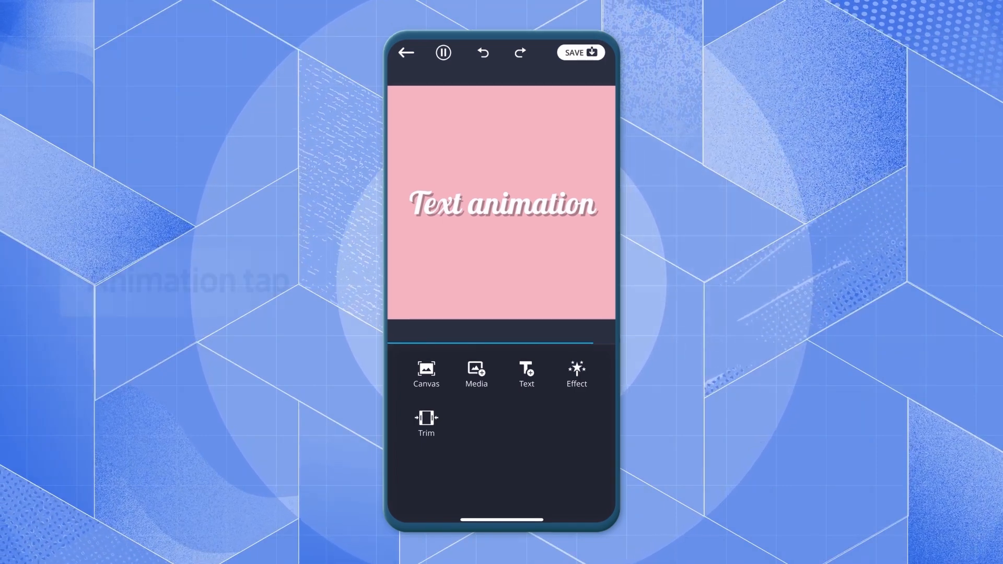
Select the 'Text animation' title and reach its detailed animation settings via the Animation presets
{"action": "left_click", "coordinate": [502, 204]}
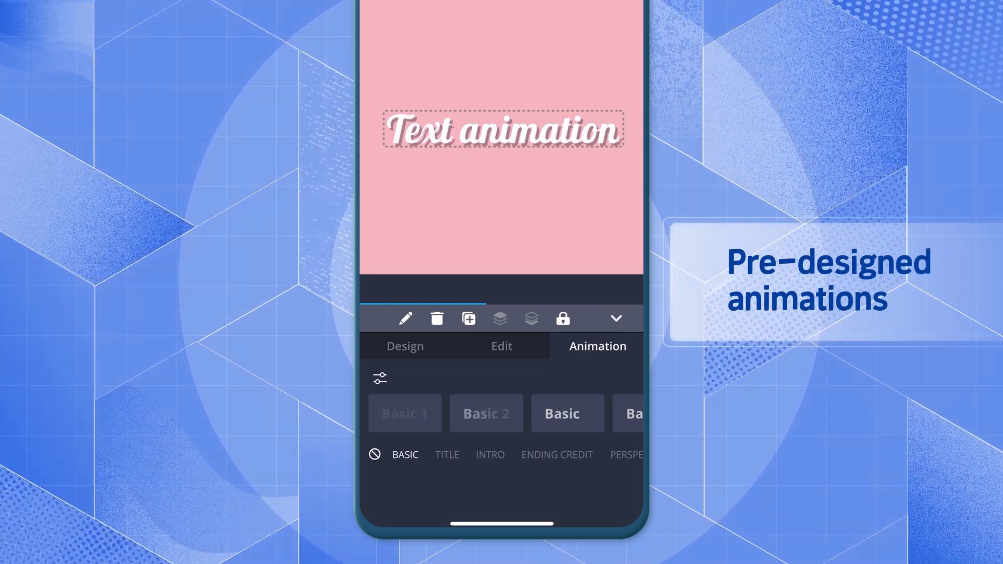
{"action": "left_click", "coordinate": [405, 413]}
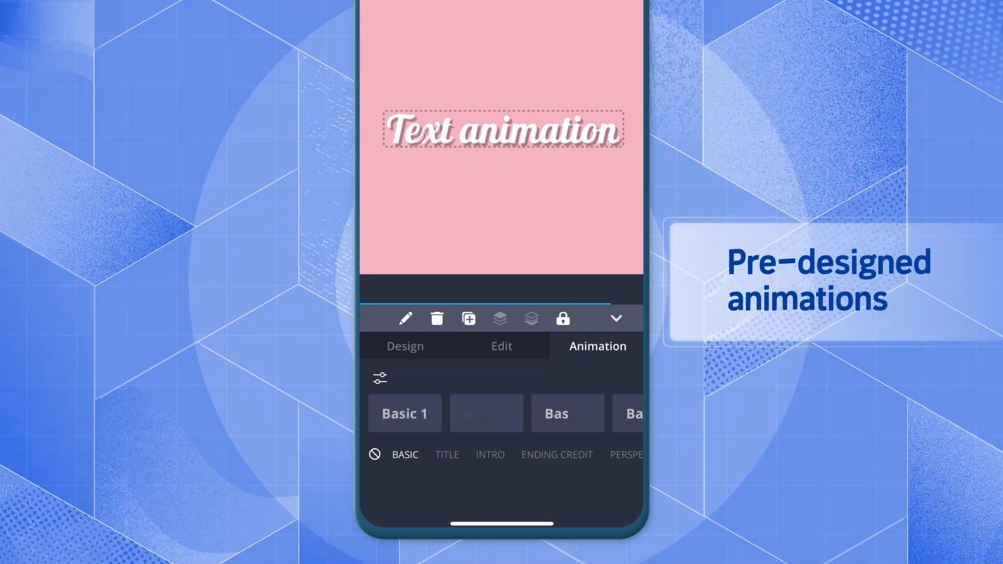
{"action": "left_click", "coordinate": [405, 414]}
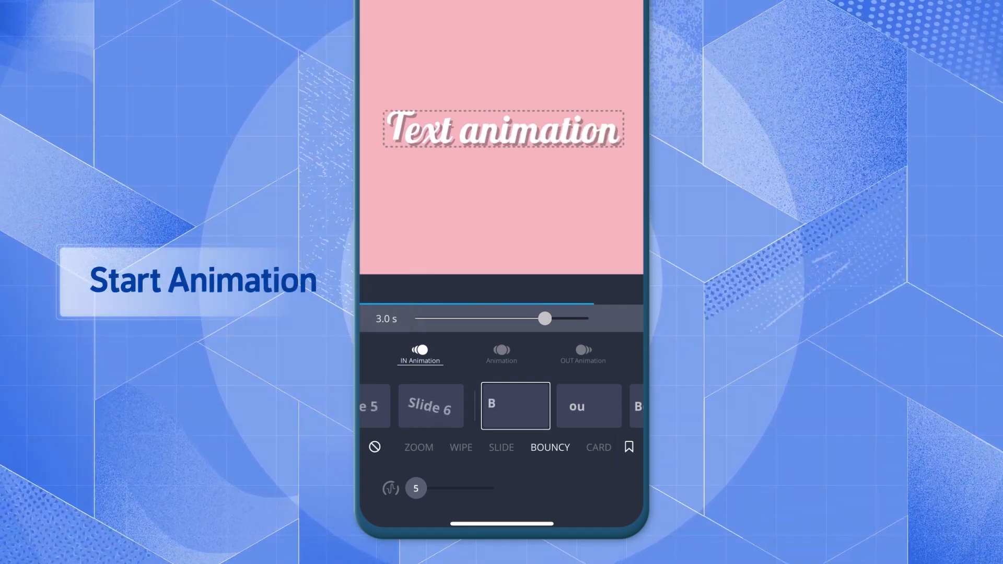
{"action": "left_click", "coordinate": [500, 355]}
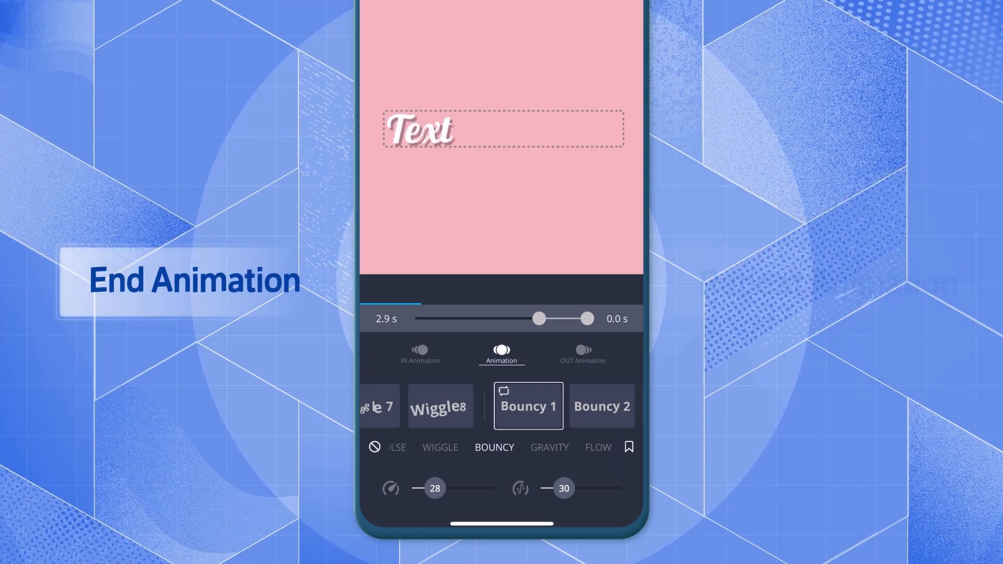
{"action": "left_click", "coordinate": [583, 352]}
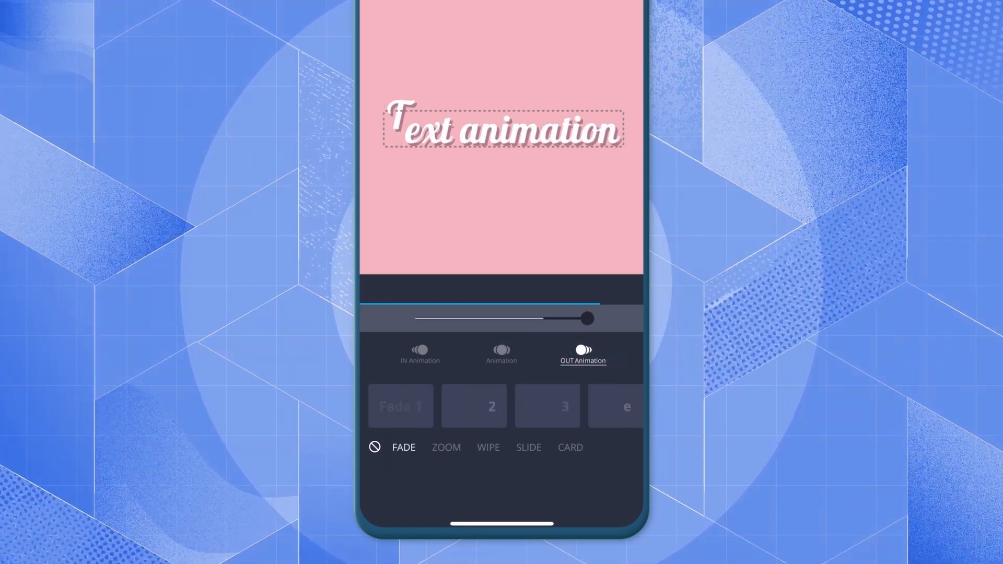
{"action": "left_click", "coordinate": [420, 355]}
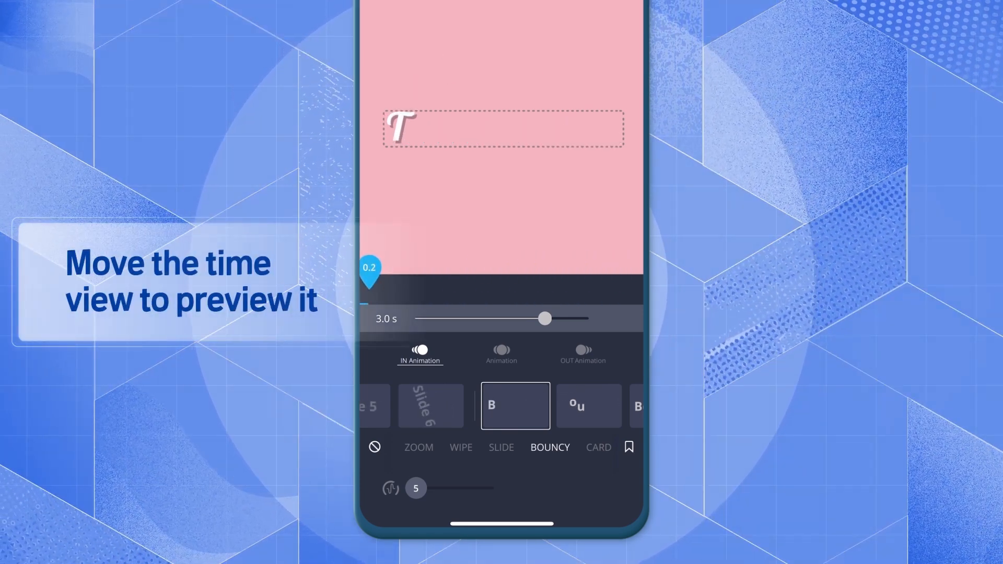
Preview the clip, shorten the IN duration from 3.0 s to 2.0 s, and choose the Slide category
{"action": "left_click_drag", "start_coordinate": [370, 275], "coordinate": [471, 275]}
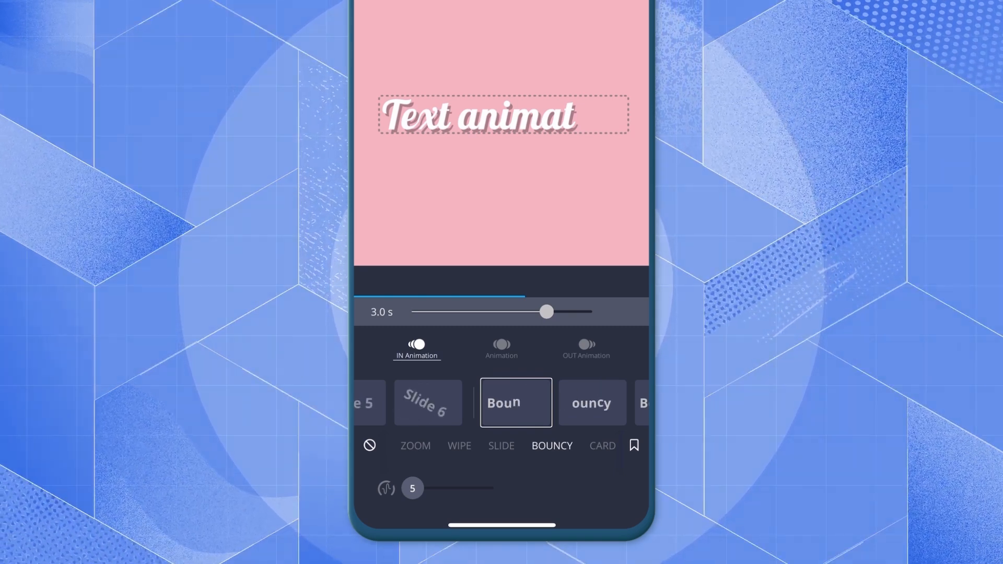
{"action": "left_click_drag", "start_coordinate": [545, 312], "coordinate": [491, 312]}
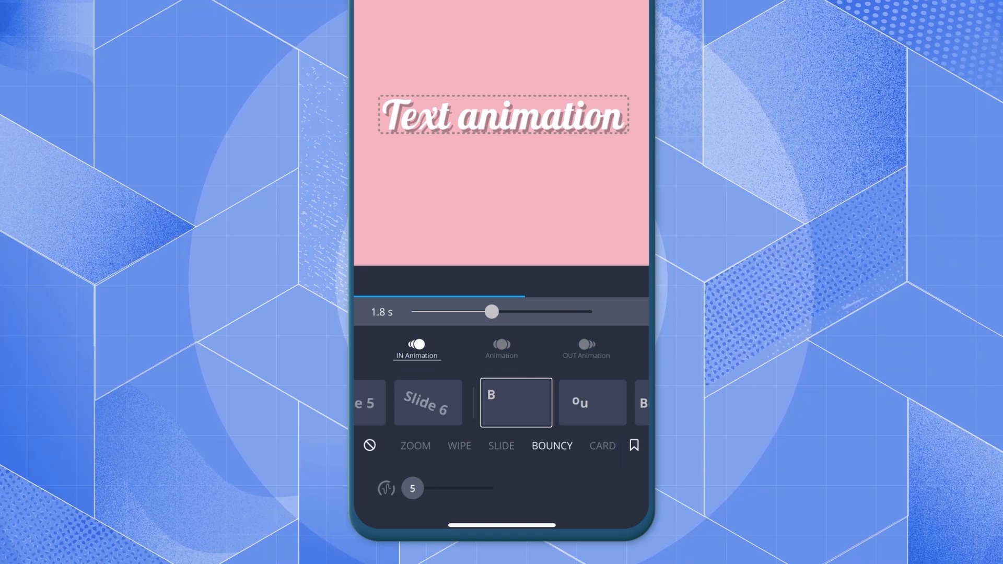
{"action": "left_click_drag", "start_coordinate": [492, 313], "coordinate": [515, 319]}
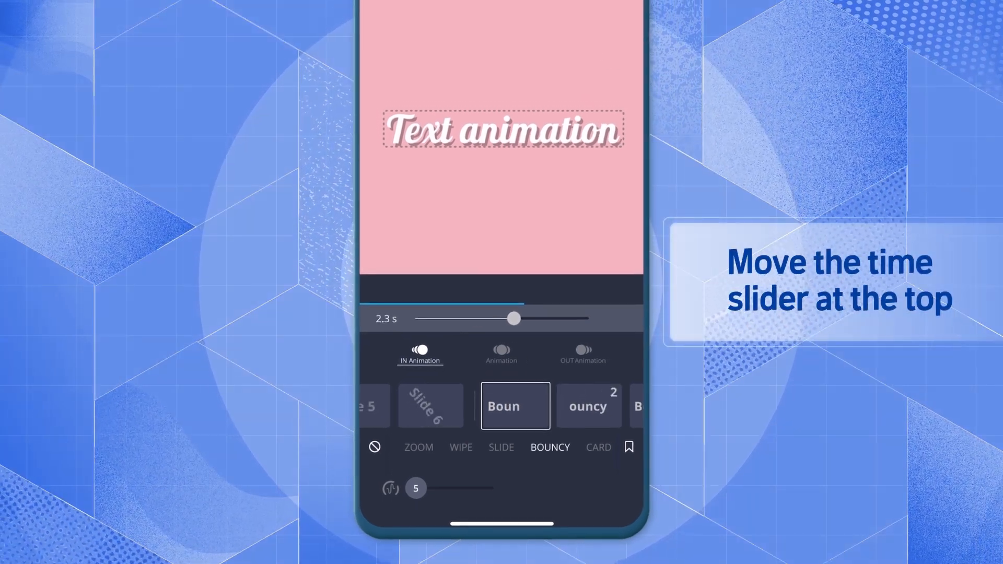
{"action": "left_click_drag", "start_coordinate": [515, 319], "coordinate": [484, 319]}
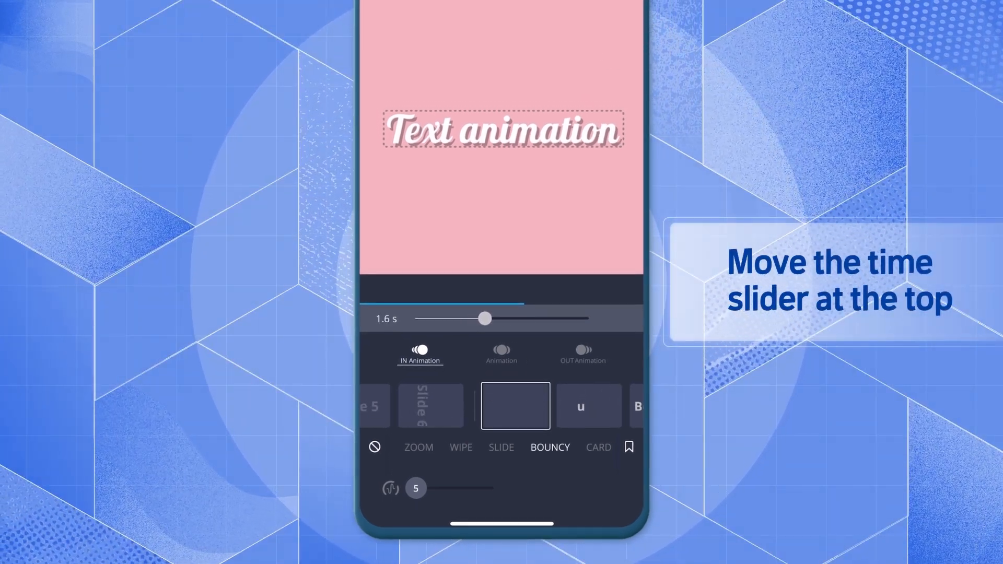
{"action": "left_click_drag", "start_coordinate": [485, 319], "coordinate": [500, 318]}
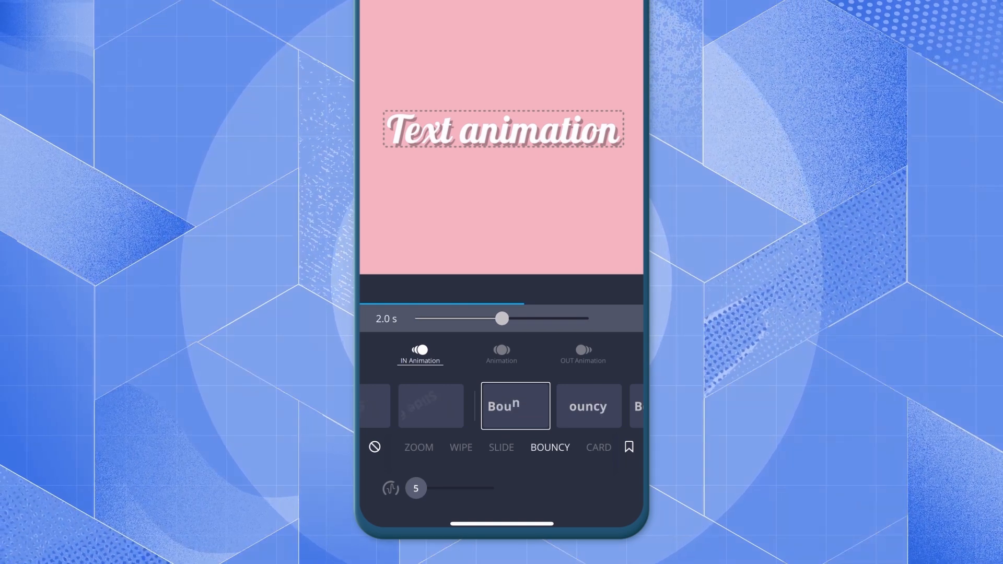
{"action": "left_click", "coordinate": [501, 447]}
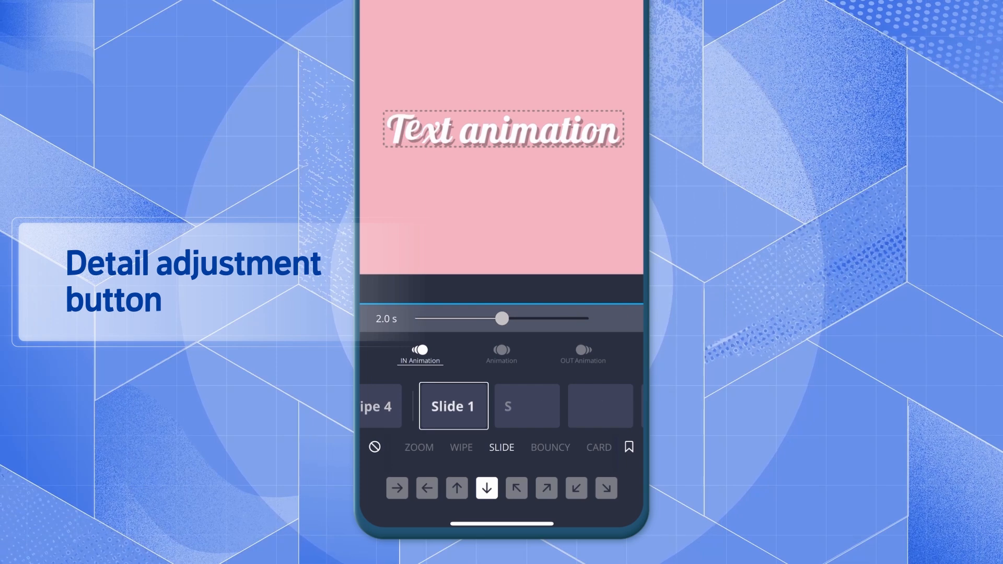
Try the Slide 1 entrance coming in upward, leftward, diagonally and from one more direction
{"action": "left_click", "coordinate": [457, 488]}
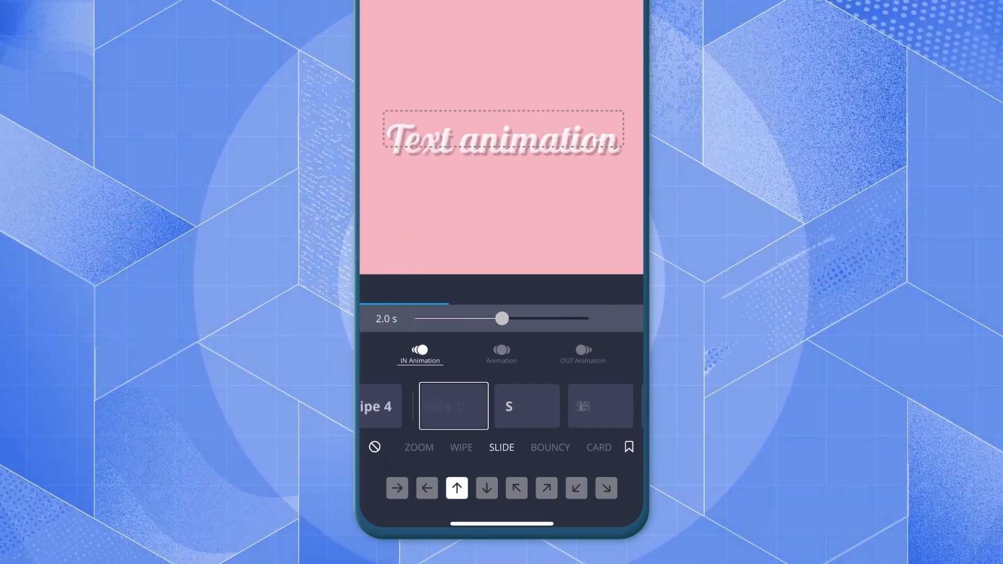
{"action": "left_click", "coordinate": [426, 488]}
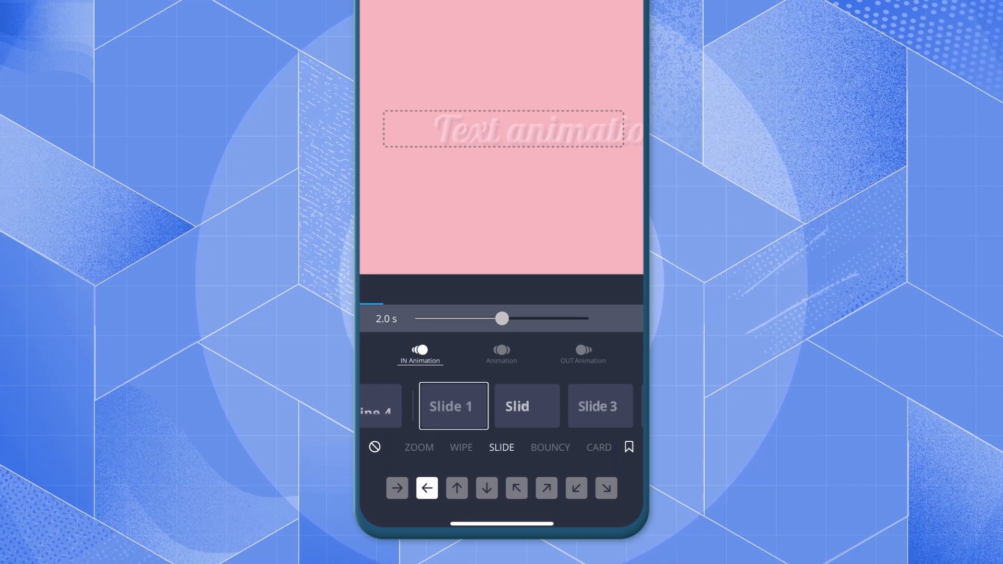
{"action": "left_click", "coordinate": [515, 488]}
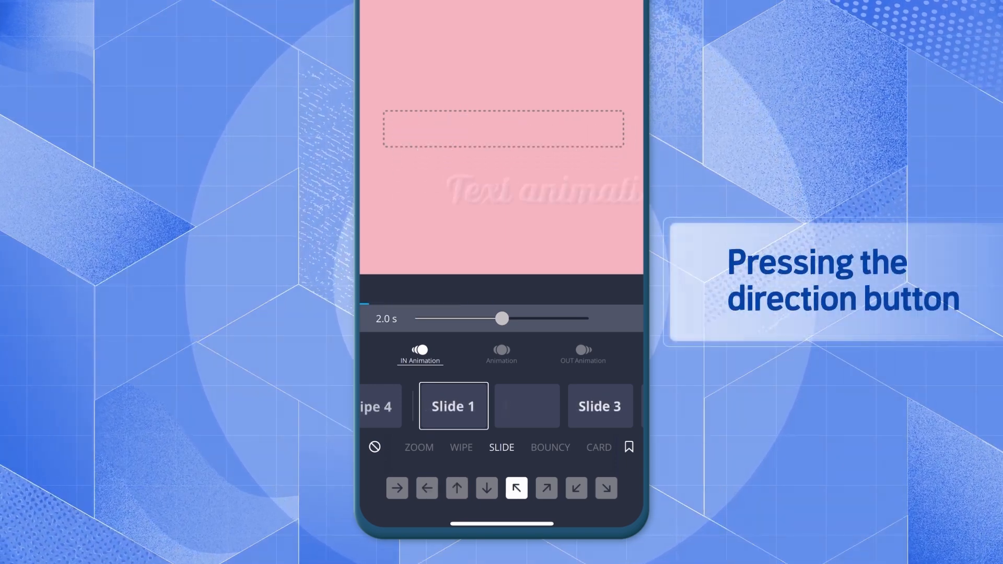
{"action": "left_click", "coordinate": [546, 488]}
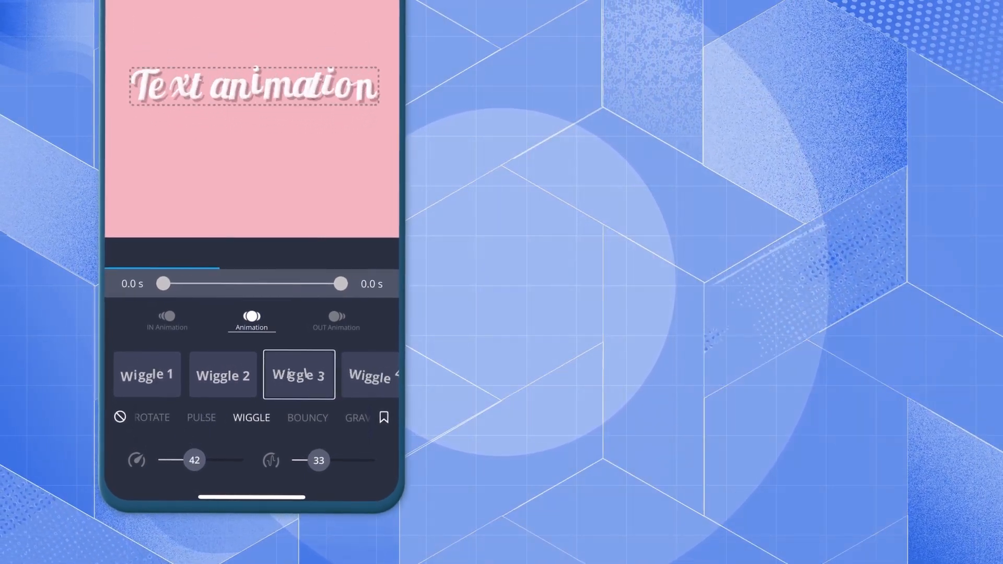
Lower the Wiggle 3 loop's second setting from 33 to 27, keeping the first at 42
{"action": "left_click_drag", "start_coordinate": [310, 459], "coordinate": [351, 460]}
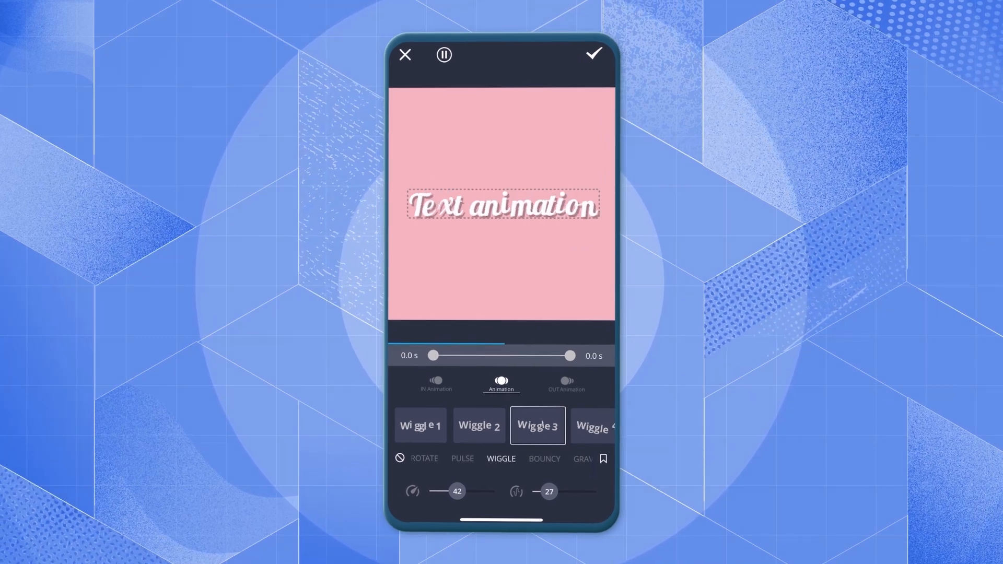
Give the title a Fade 2 exit animation under the OUT tab's FADE category
{"action": "left_click", "coordinate": [566, 383]}
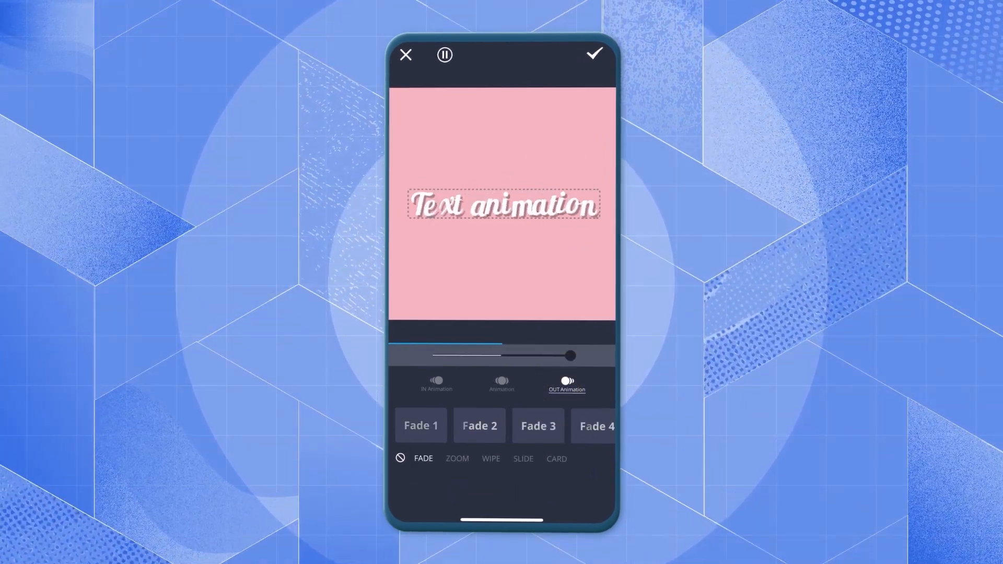
{"action": "left_click", "coordinate": [480, 426]}
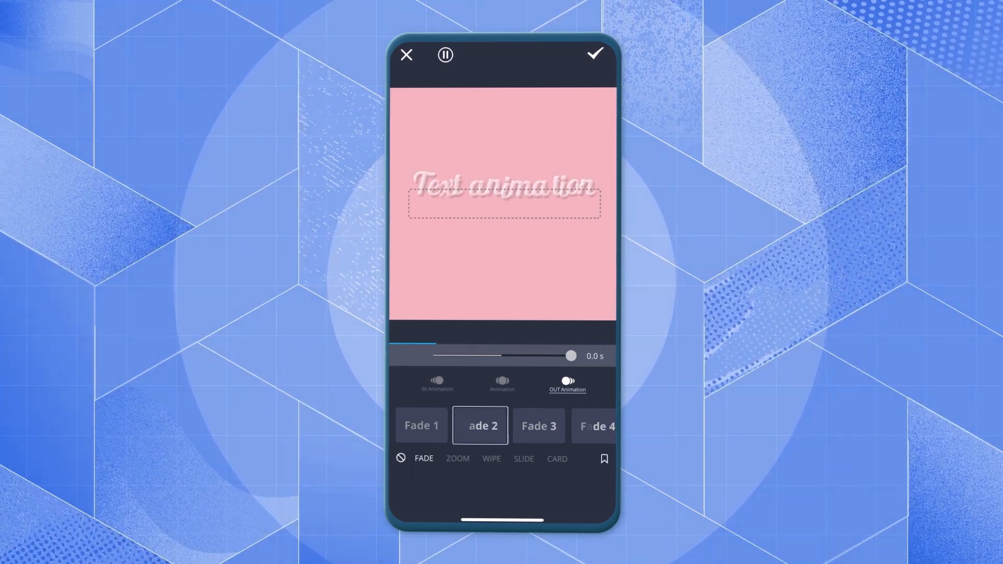